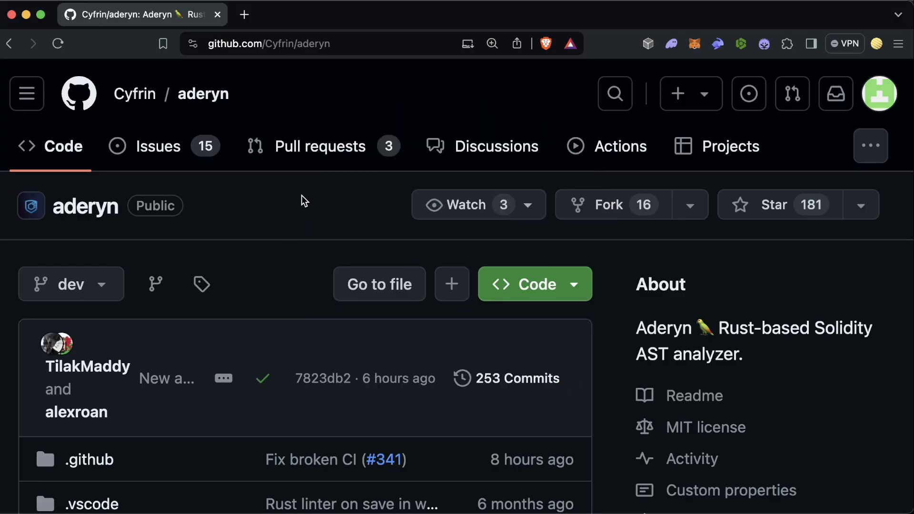
Scroll the Aderyn README to the Installation section and select the cargo install command.
scroll(down, 3)
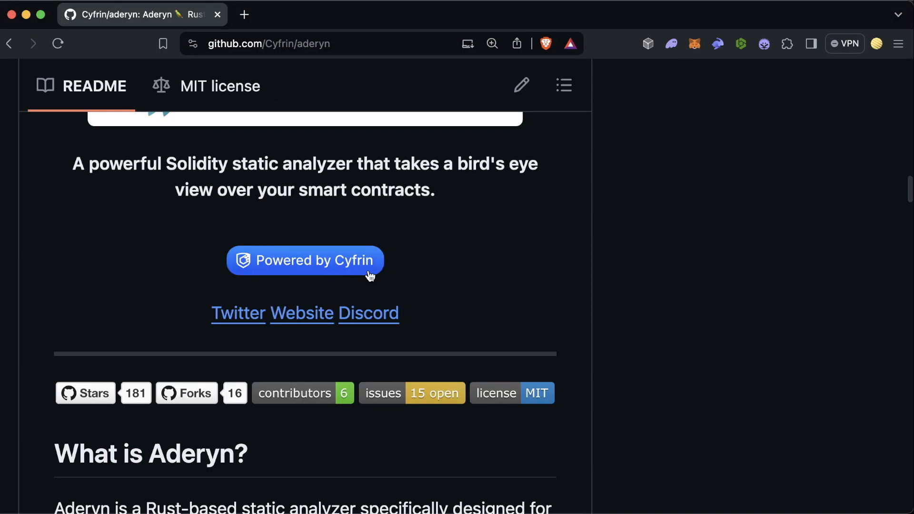
scroll(down, 3)
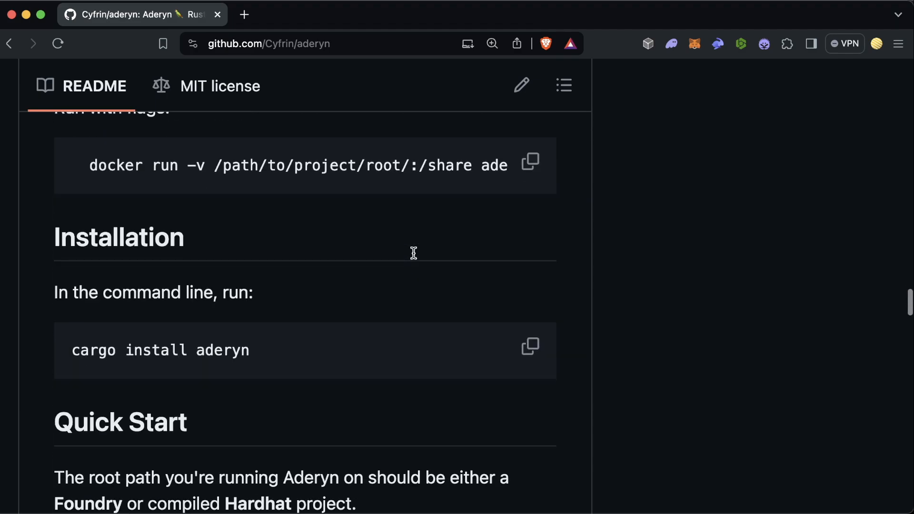
double_click(93, 235)
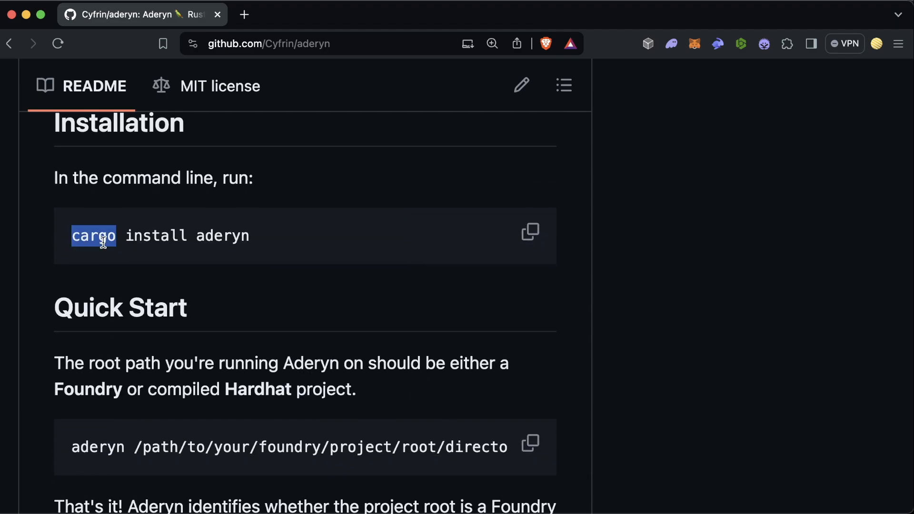
click(529, 232)
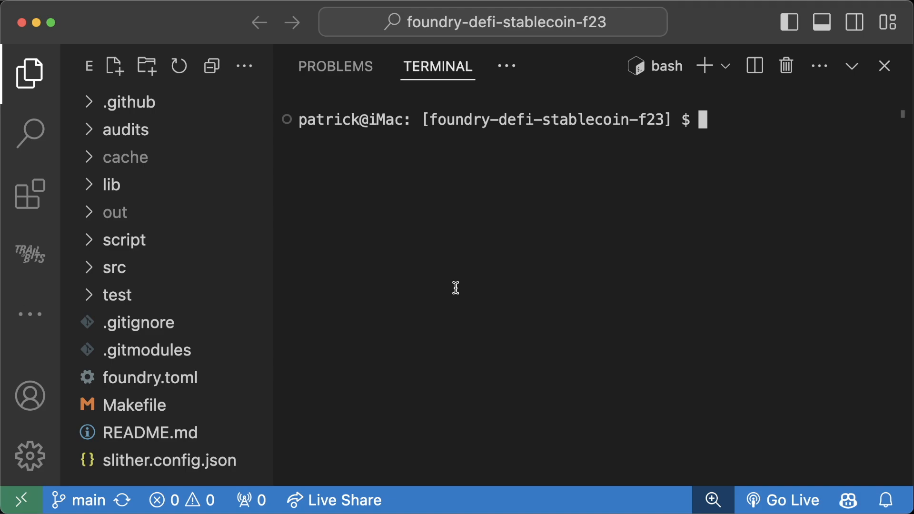
mouse_move(393, 272)
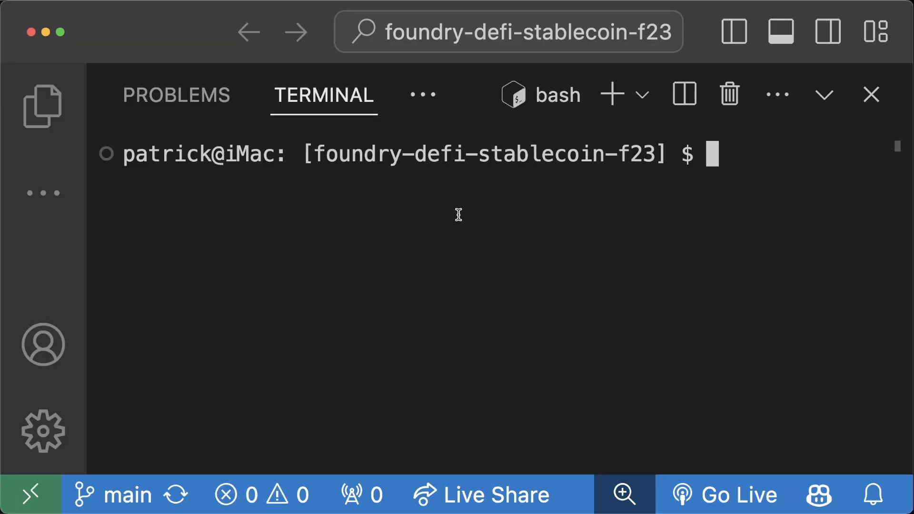
Run 'aderyn .' in the terminal on the stablecoin project and open the generated report.md.
text(aderyn .)
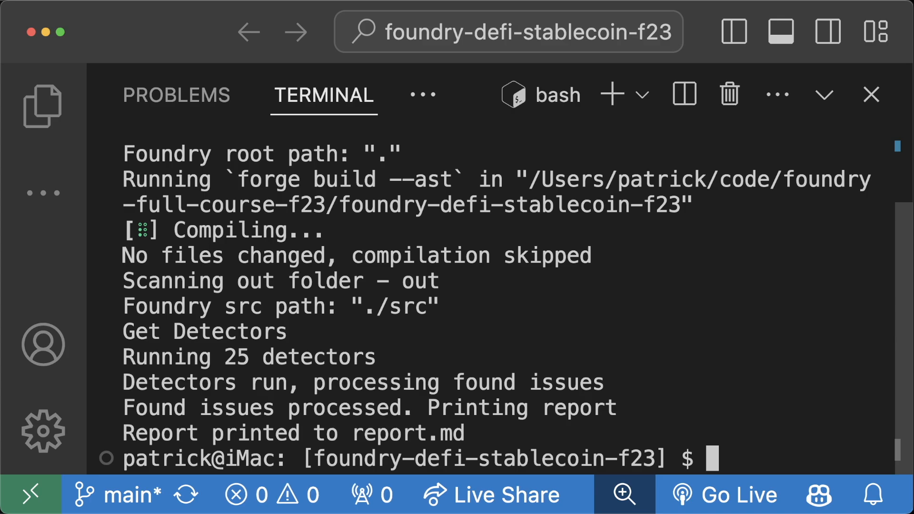
double_click(412, 433)
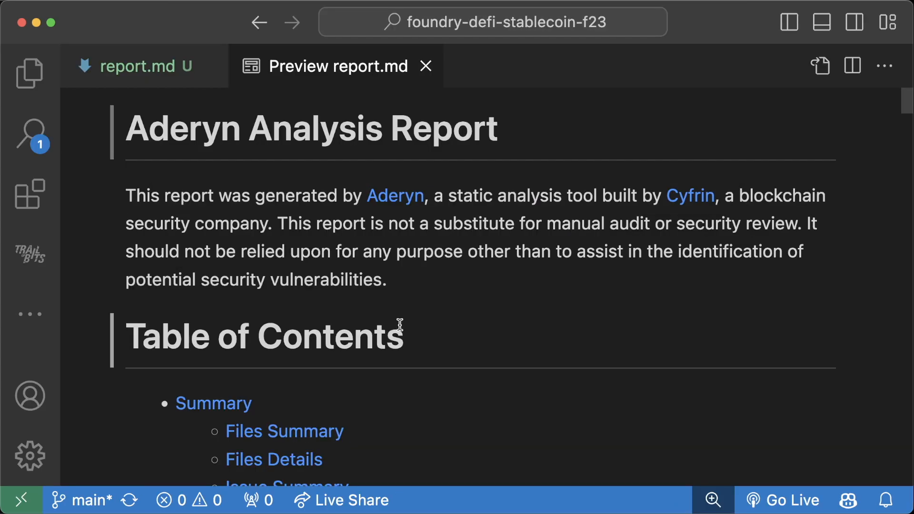
Scroll the report.md preview through its Table of Contents to the one High and six Low issues.
scroll(down, 3)
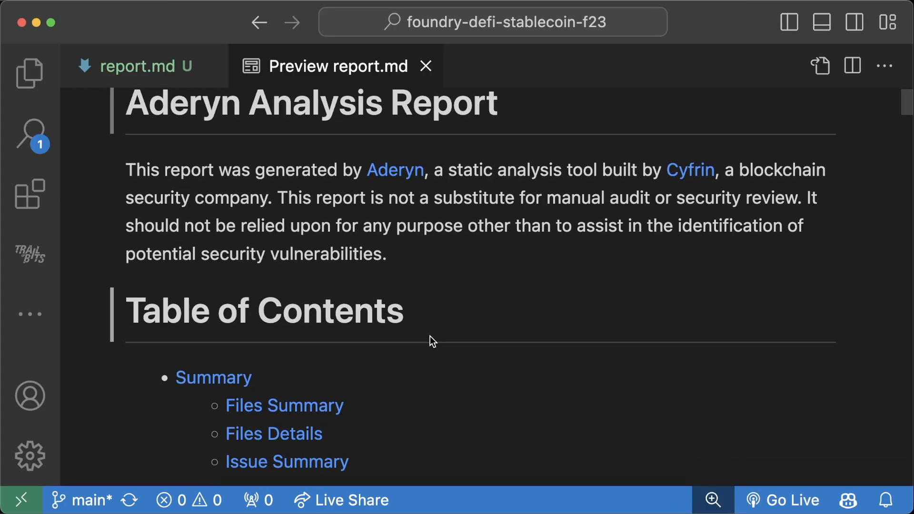
scroll(down, 3)
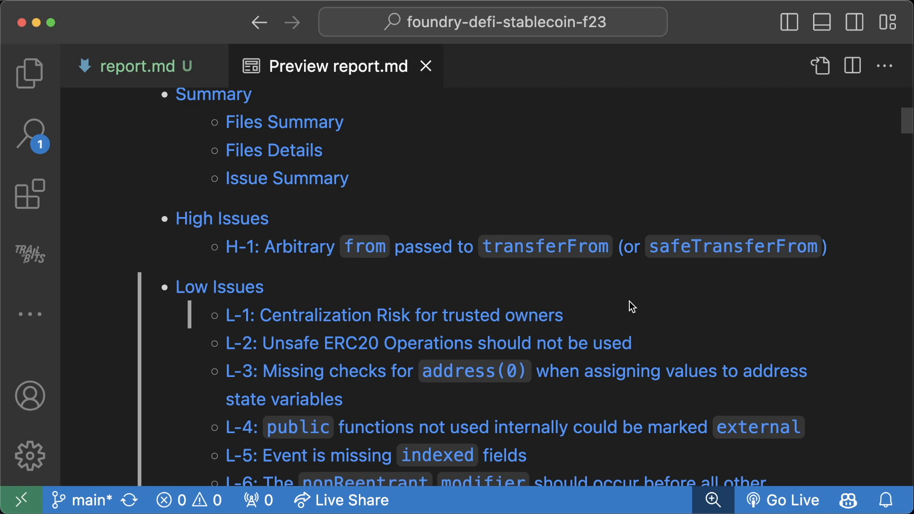
scroll(down, 3)
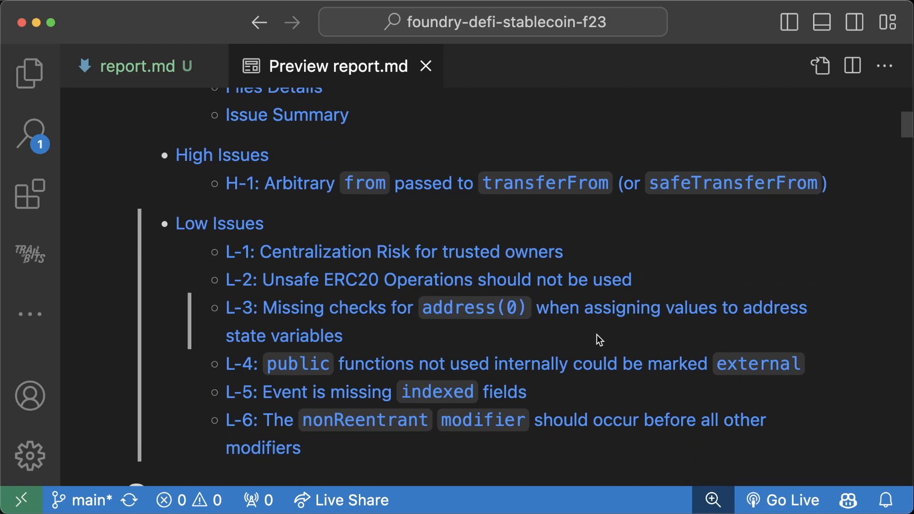
scroll(down, 3)
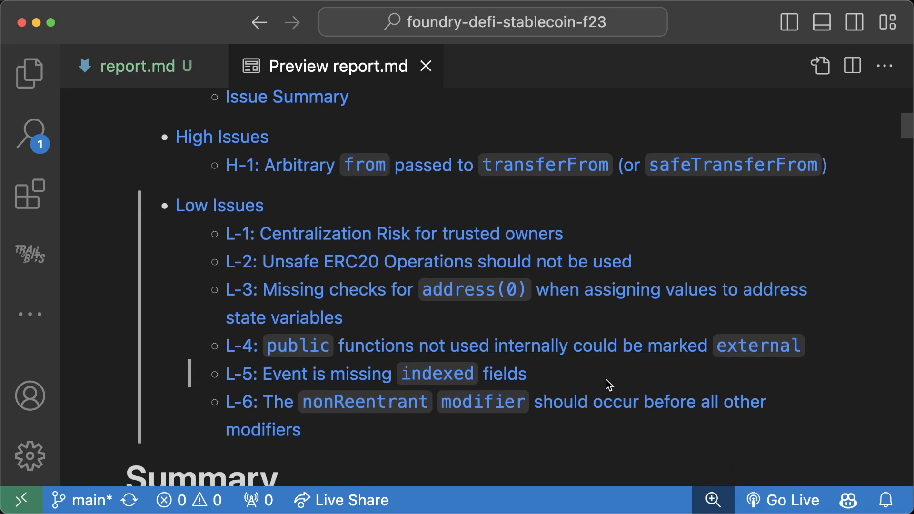
scroll(down, 3)
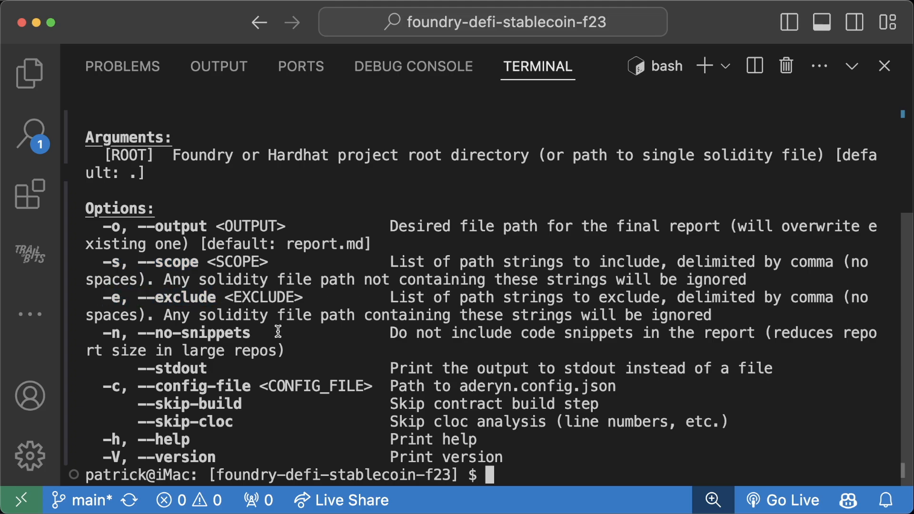
Return to the report.md preview after viewing Aderyn's --help usage, arguments and options.
double_click(184, 422)
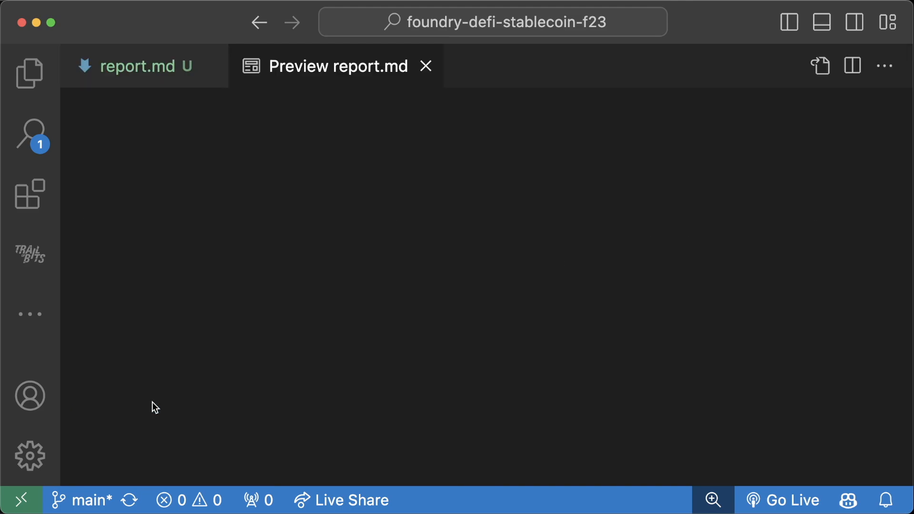
Scroll the report to the Files Summary showing 3 .sol files and 321 nSLOC.
scroll(down, 3)
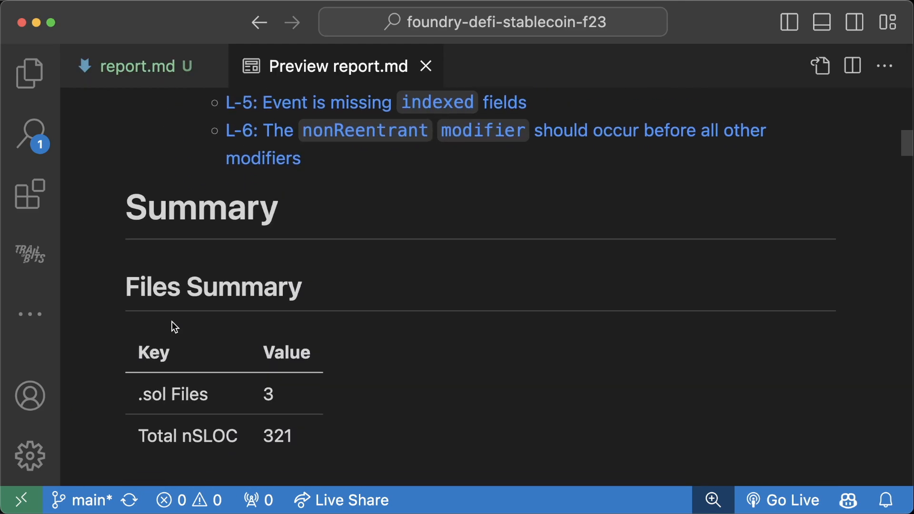
scroll(down, 3)
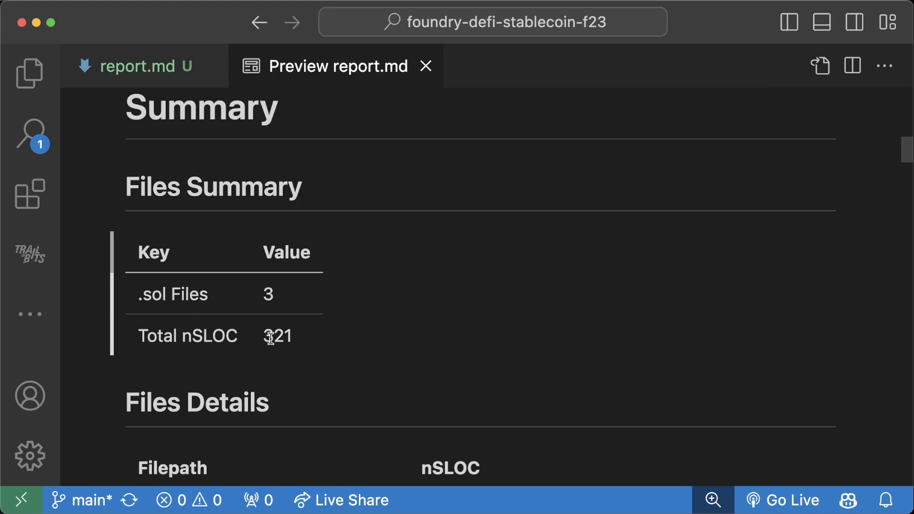
scroll(down, 3)
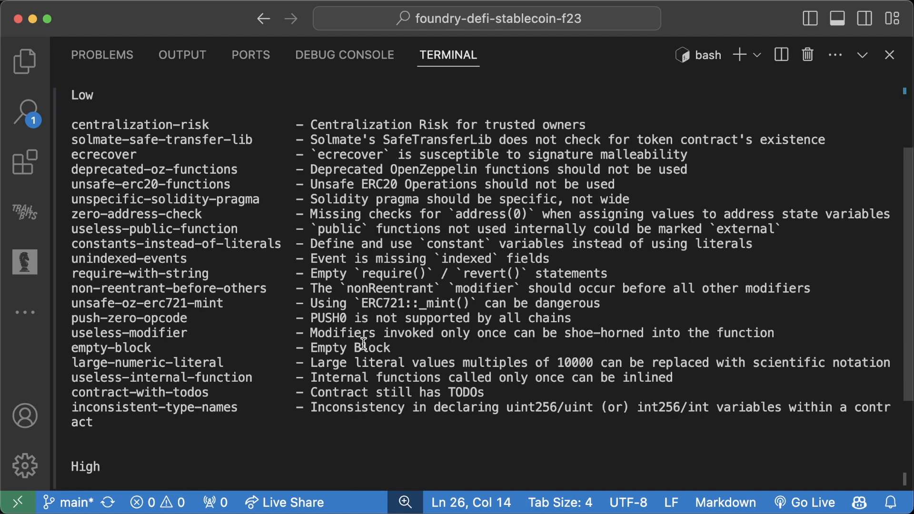
Scroll Aderyn's registry output from the Low detectors to the High detectors like arbitrary-transfer-from.
scroll(down, 3)
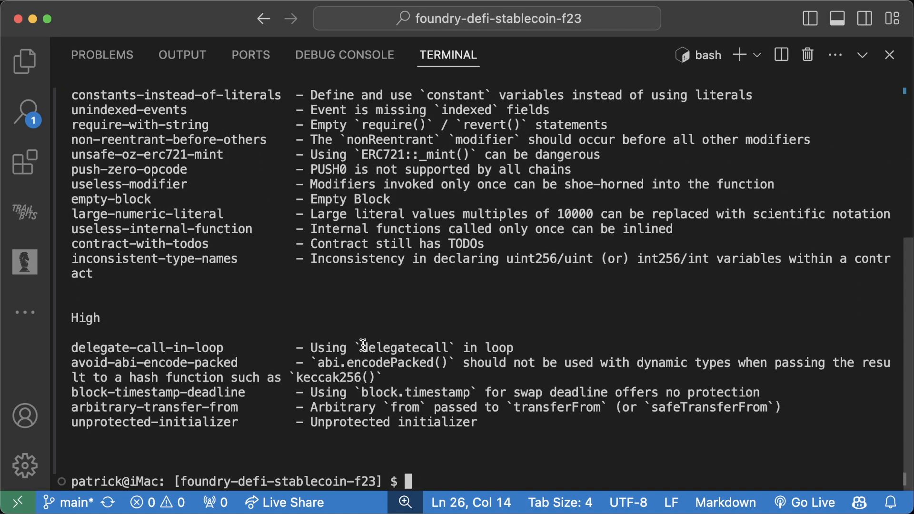
mouse_move(362, 344)
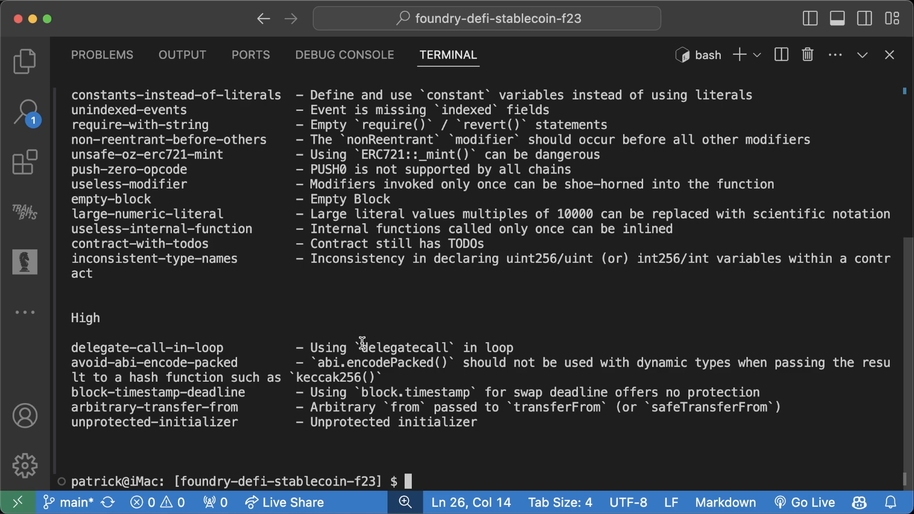